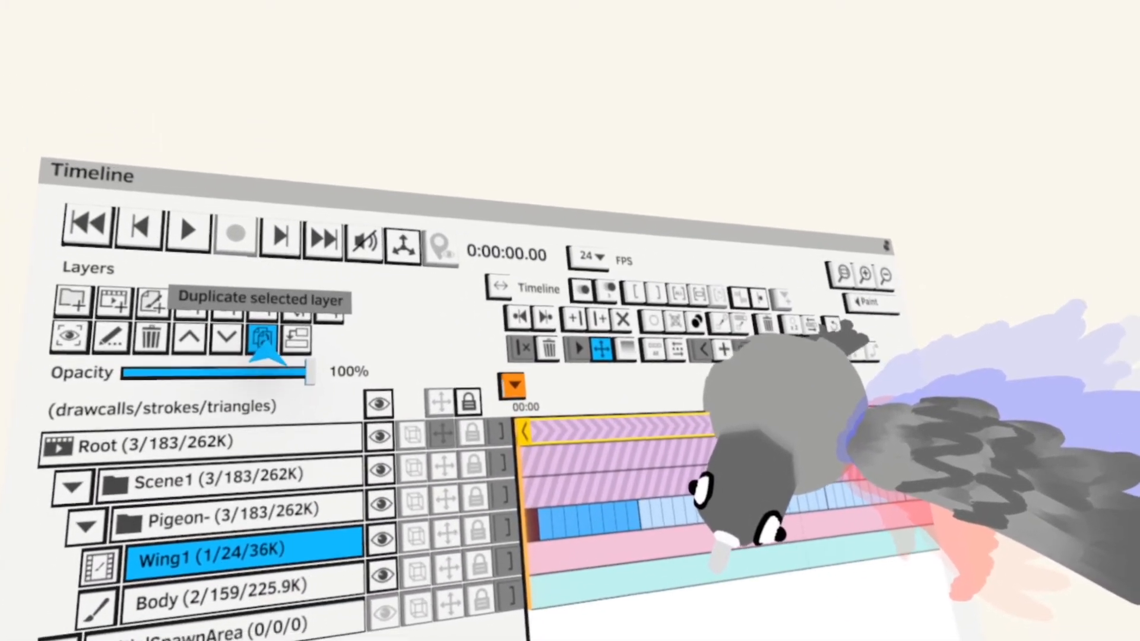
# Duplicate the pigeon's Wing1 layer to create a Wing2 copy.
pyautogui.click(263, 336)
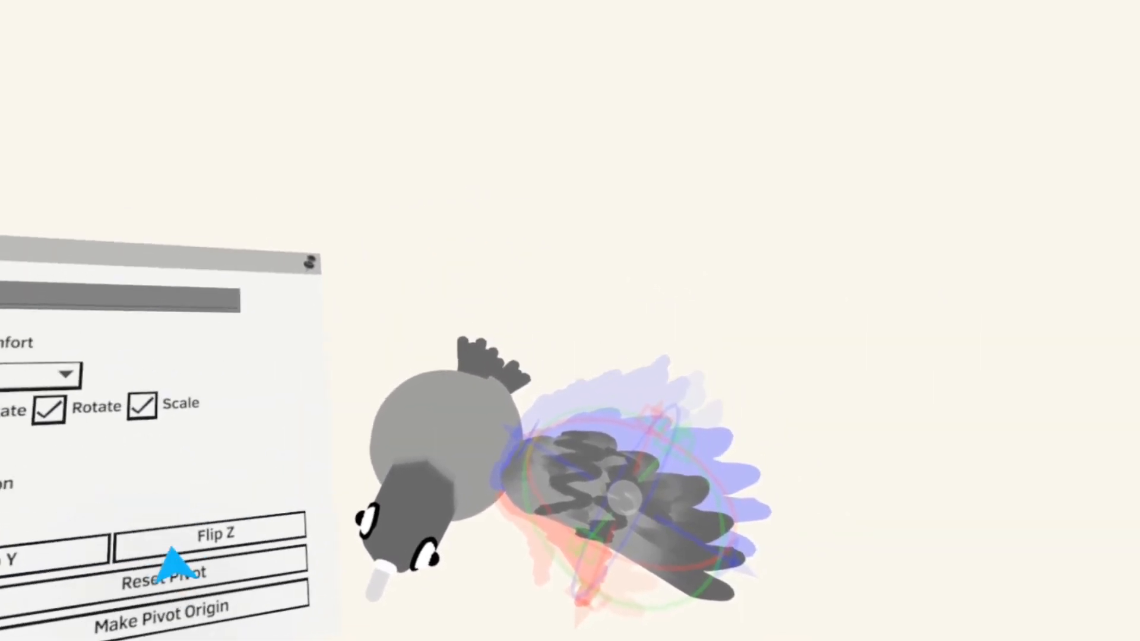
# Mirror the Wing2 layer along the Z axis to form the opposite wing.
pyautogui.click(209, 533)
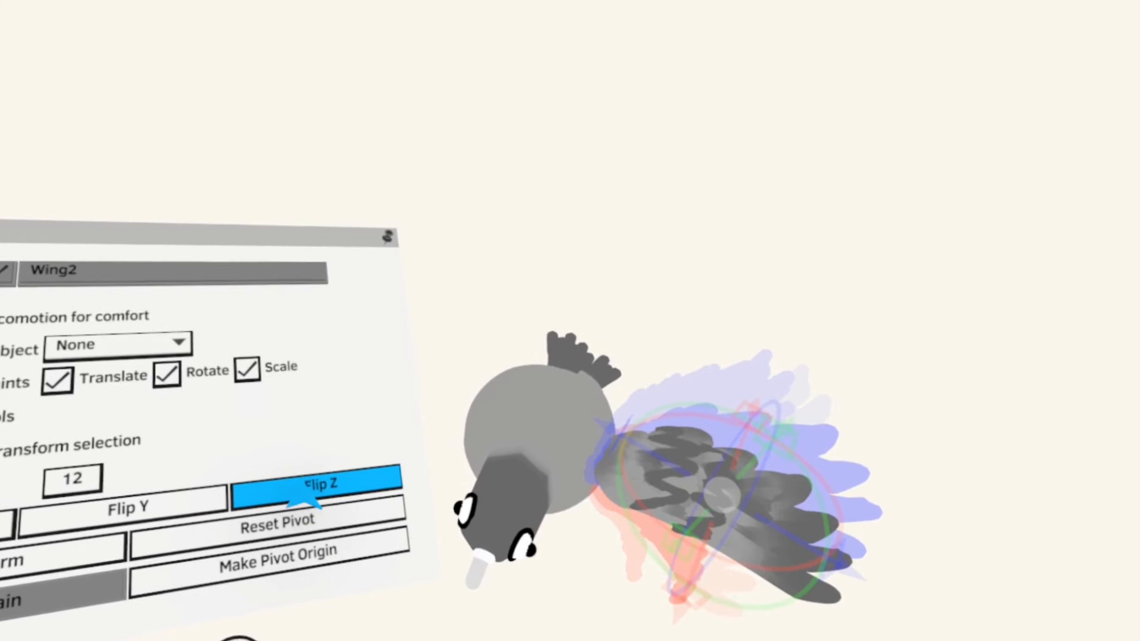